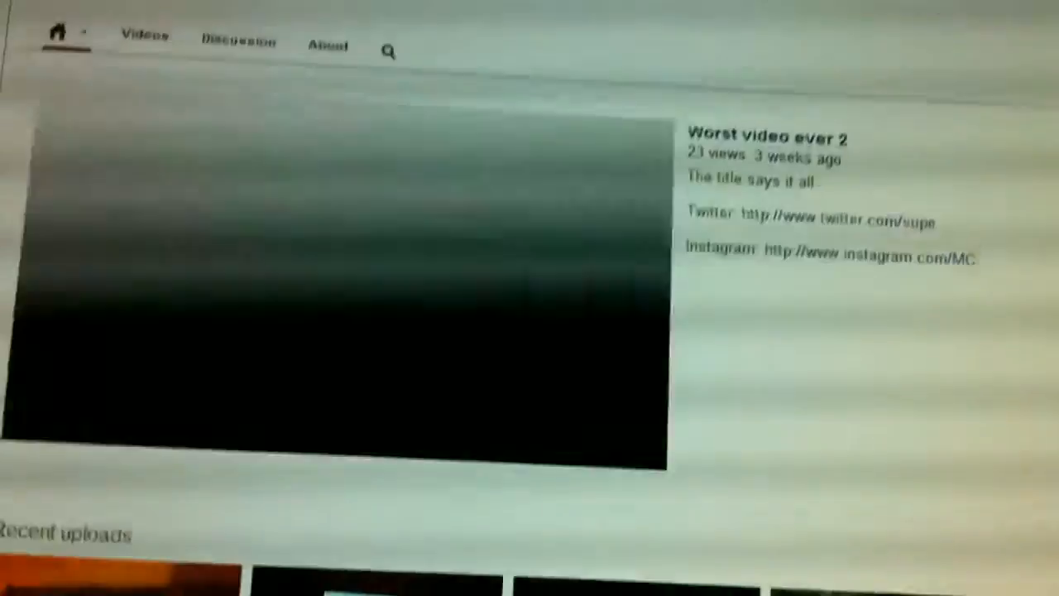
scroll("down", 3)
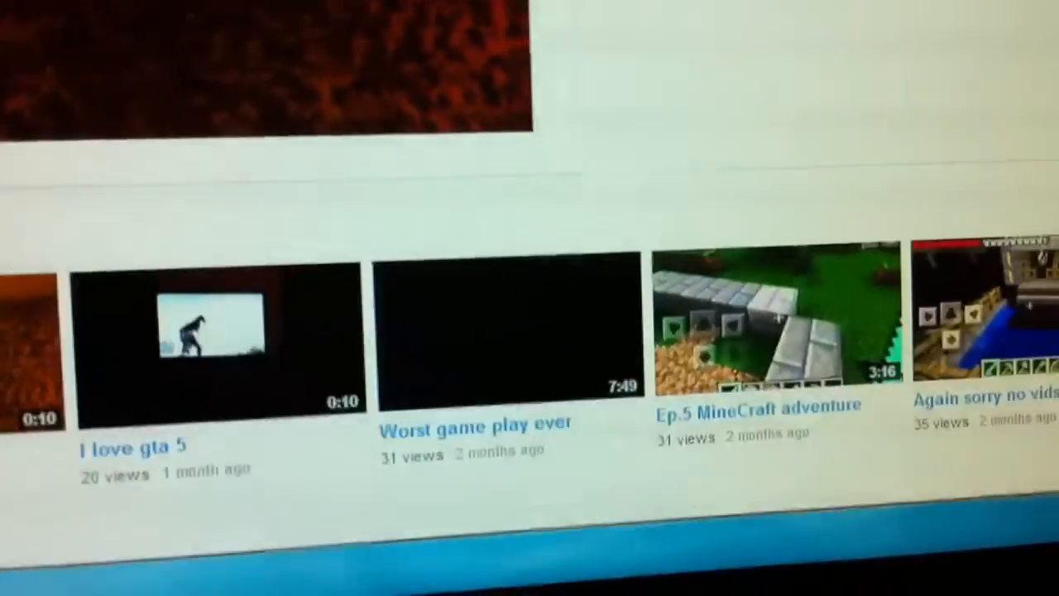